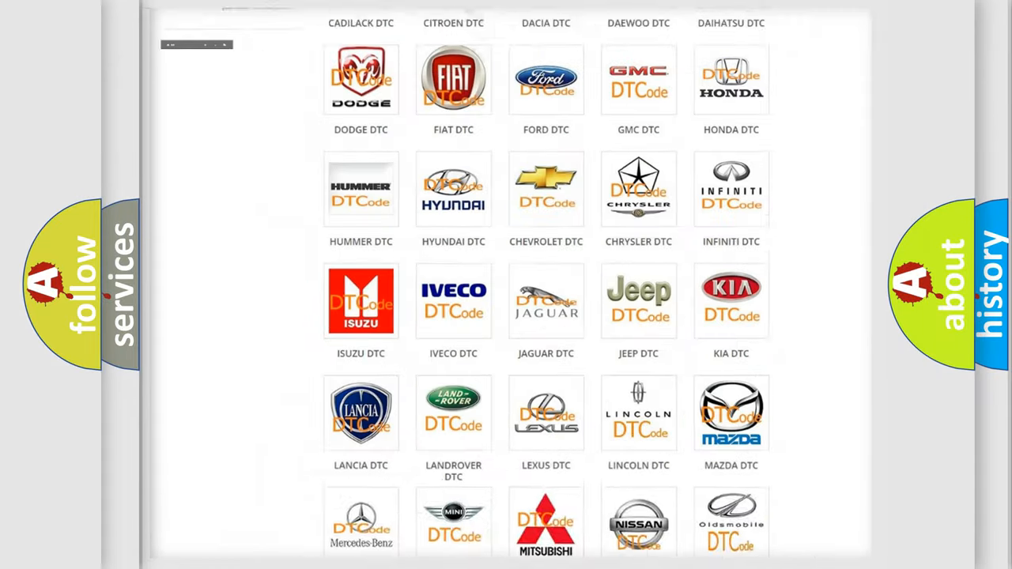
# Step: Browse the car-brand DTC grid and open the FIAT DTC tile
pyautogui.scroll(3)
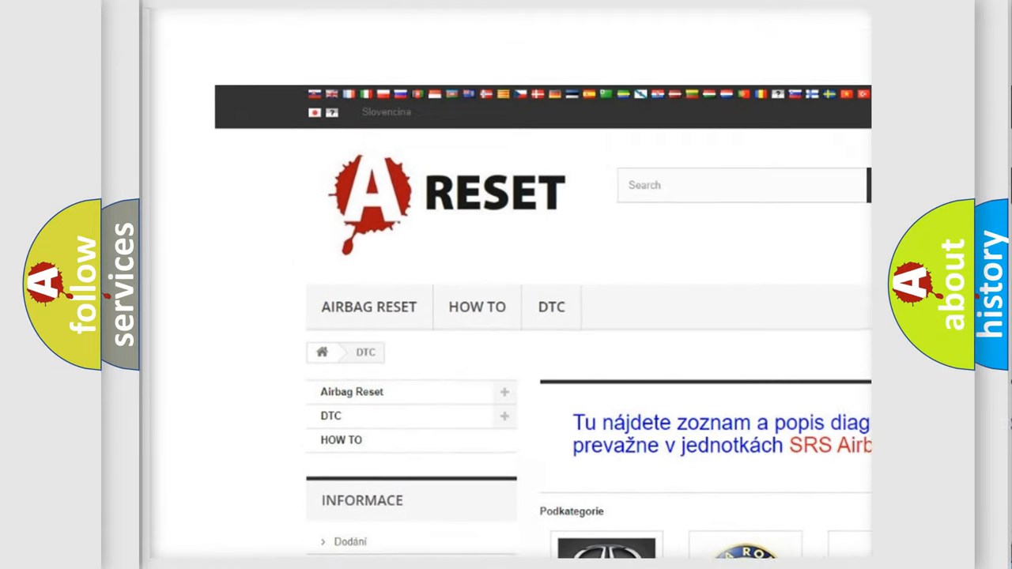
pyautogui.scroll(3)
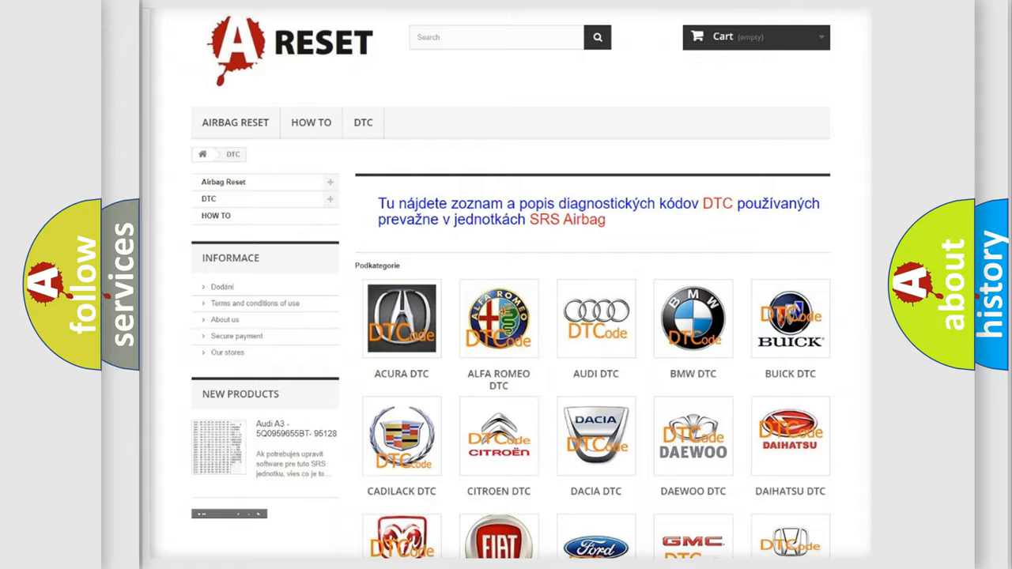
pyautogui.scroll(-3)
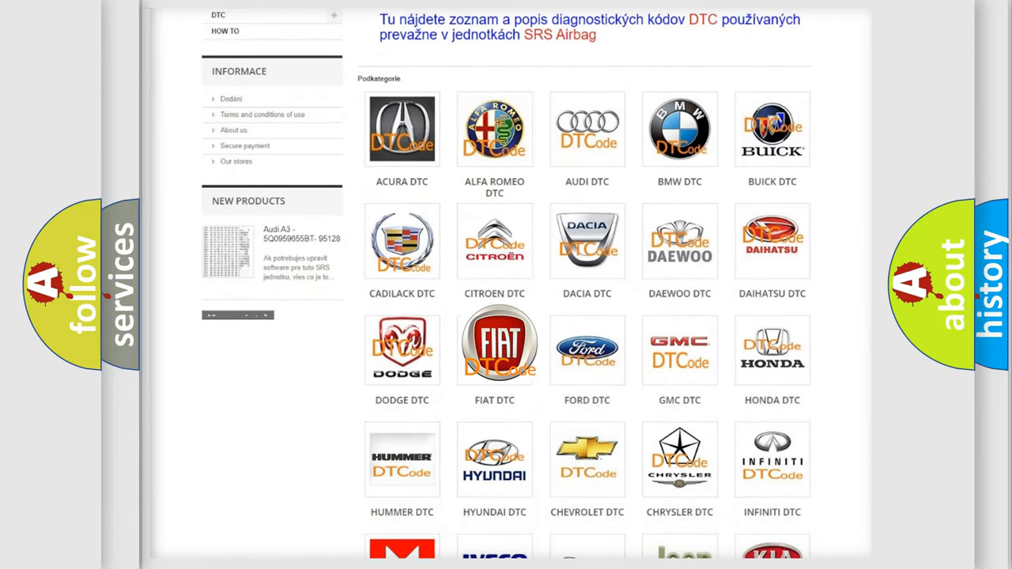
pyautogui.click(495, 345)
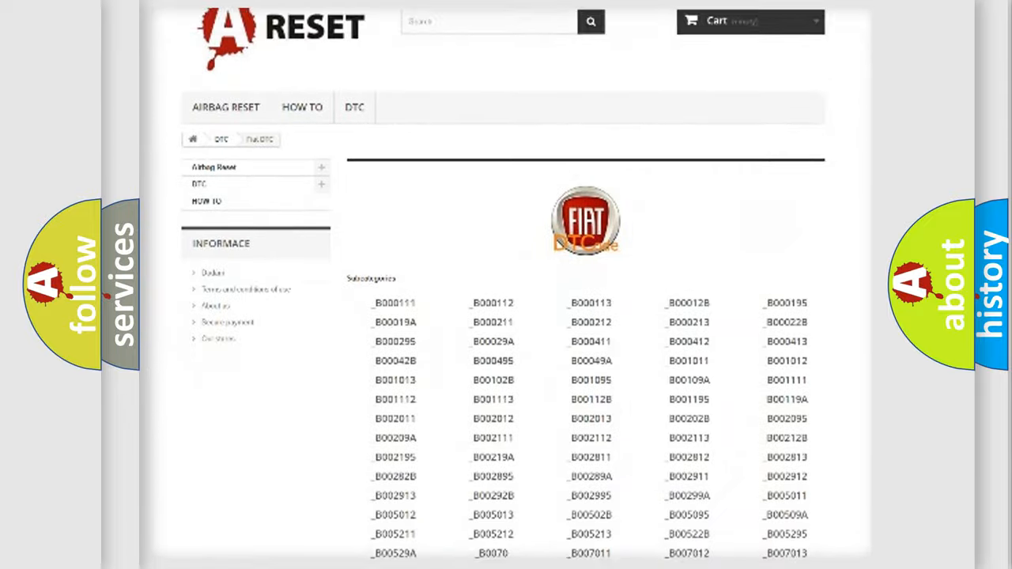
pyautogui.scroll(-3)
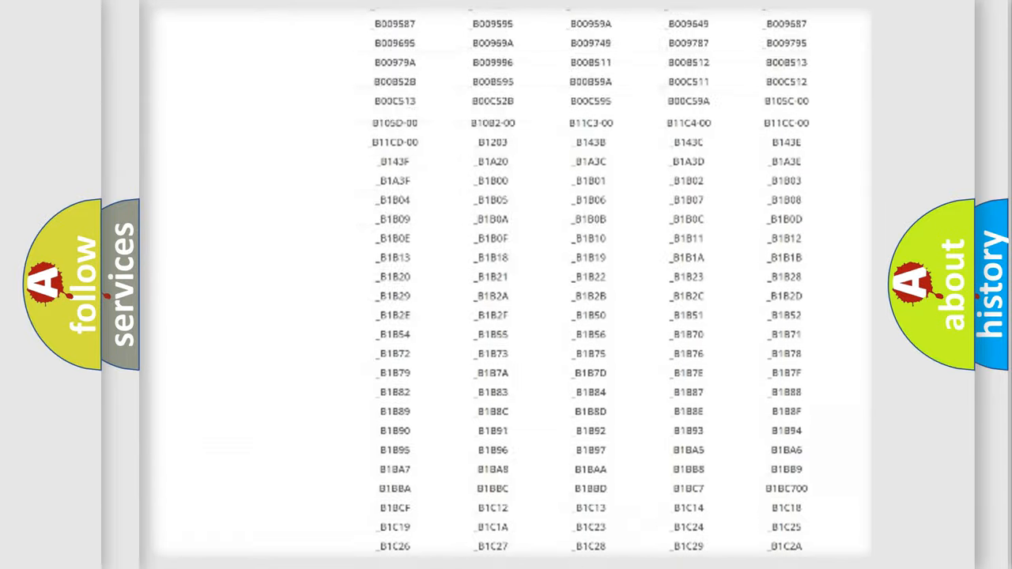
pyautogui.scroll(3)
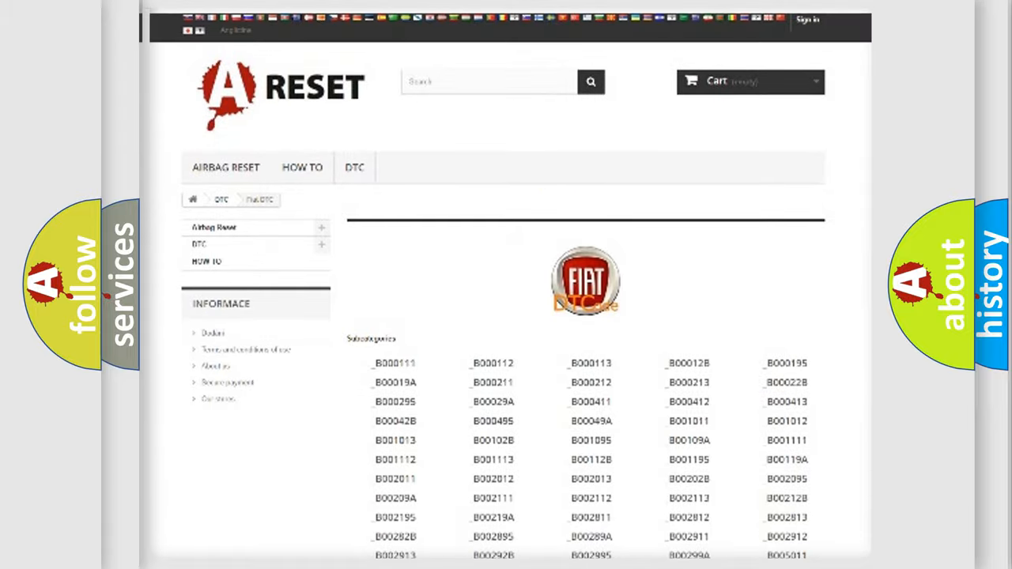